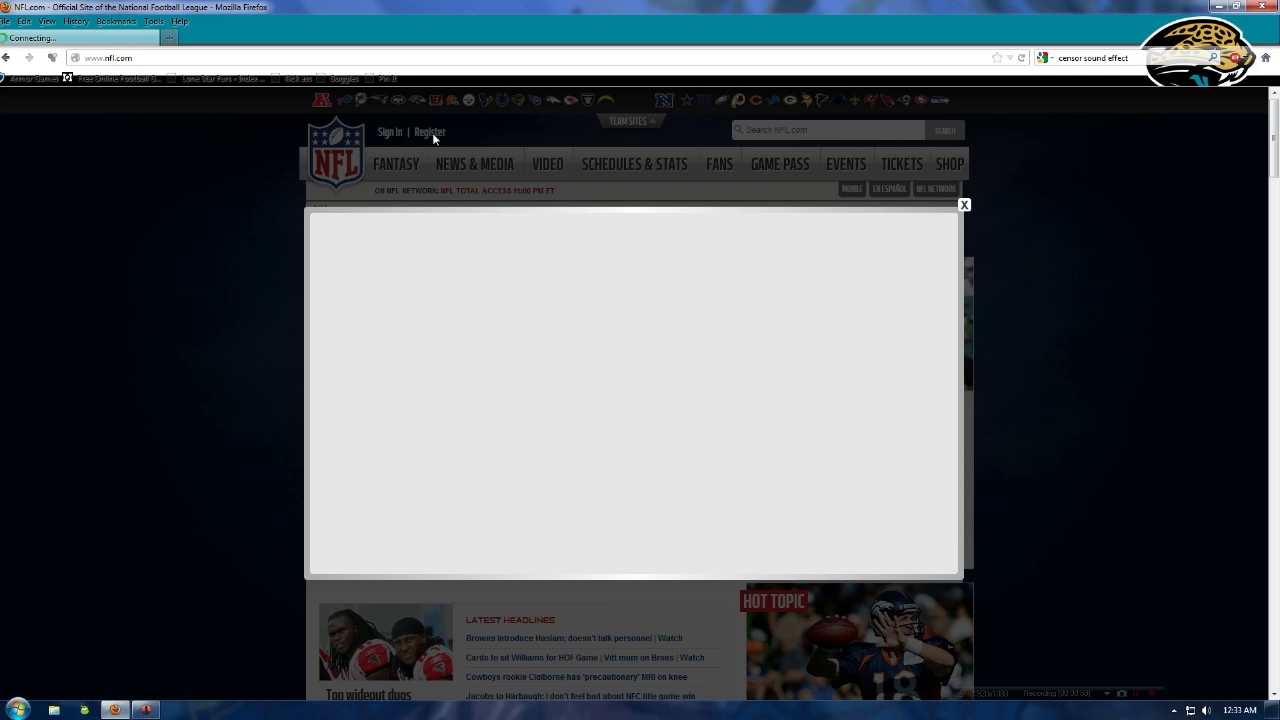
Enter first name 'Bo' and last name 'Jackson' in the Register with NFL.com form and continue.
{"action": "type", "text": "Bo"}
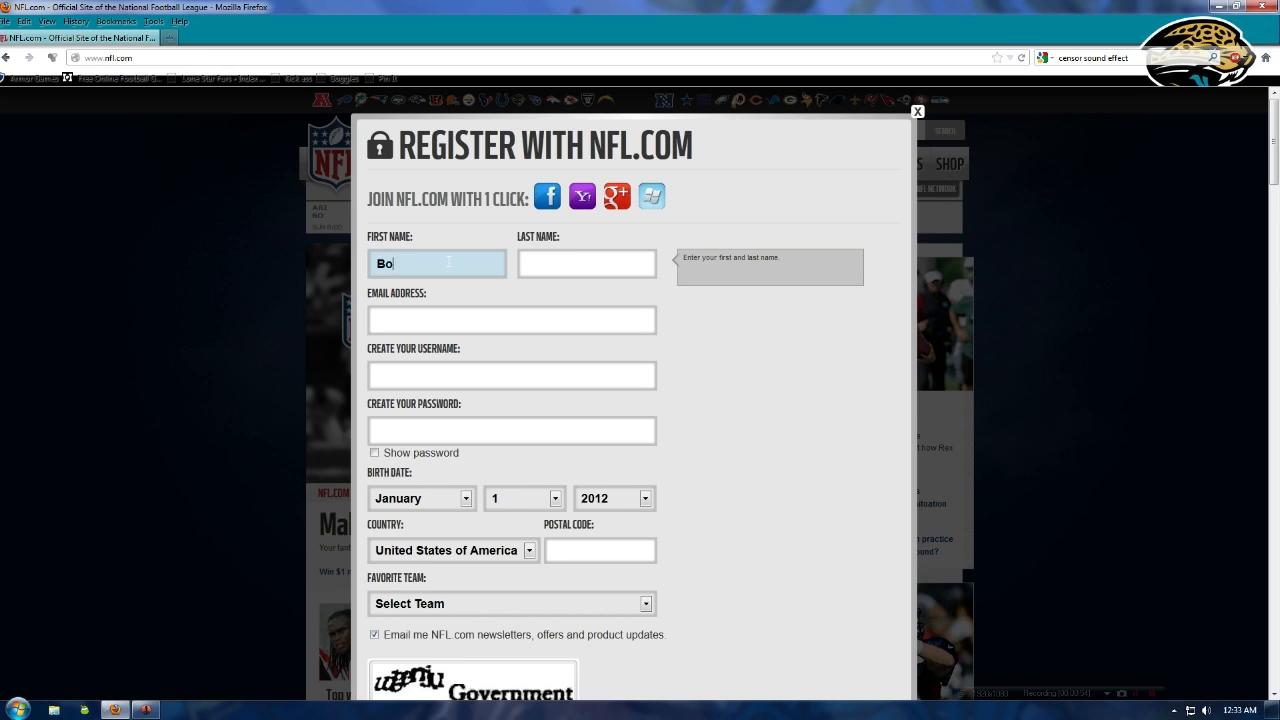
{"action": "type", "text": "Jackson"}
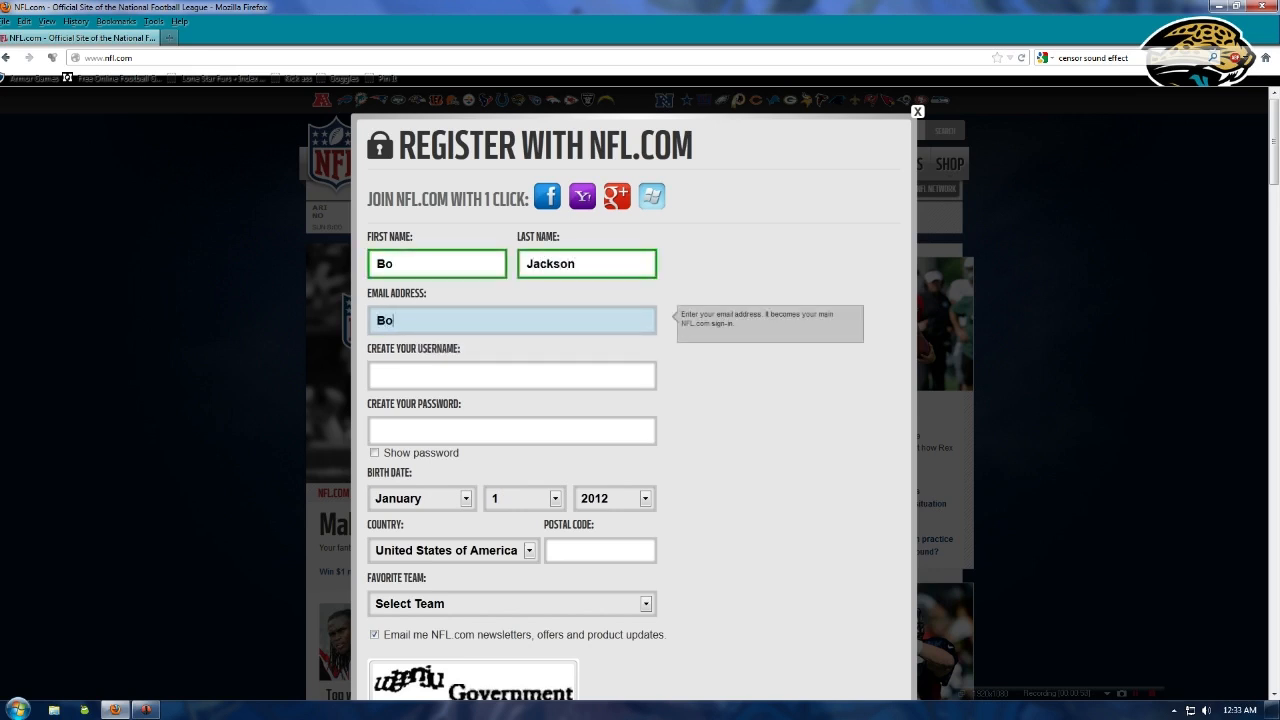
{"action": "left_click", "coordinate": [916, 112]}
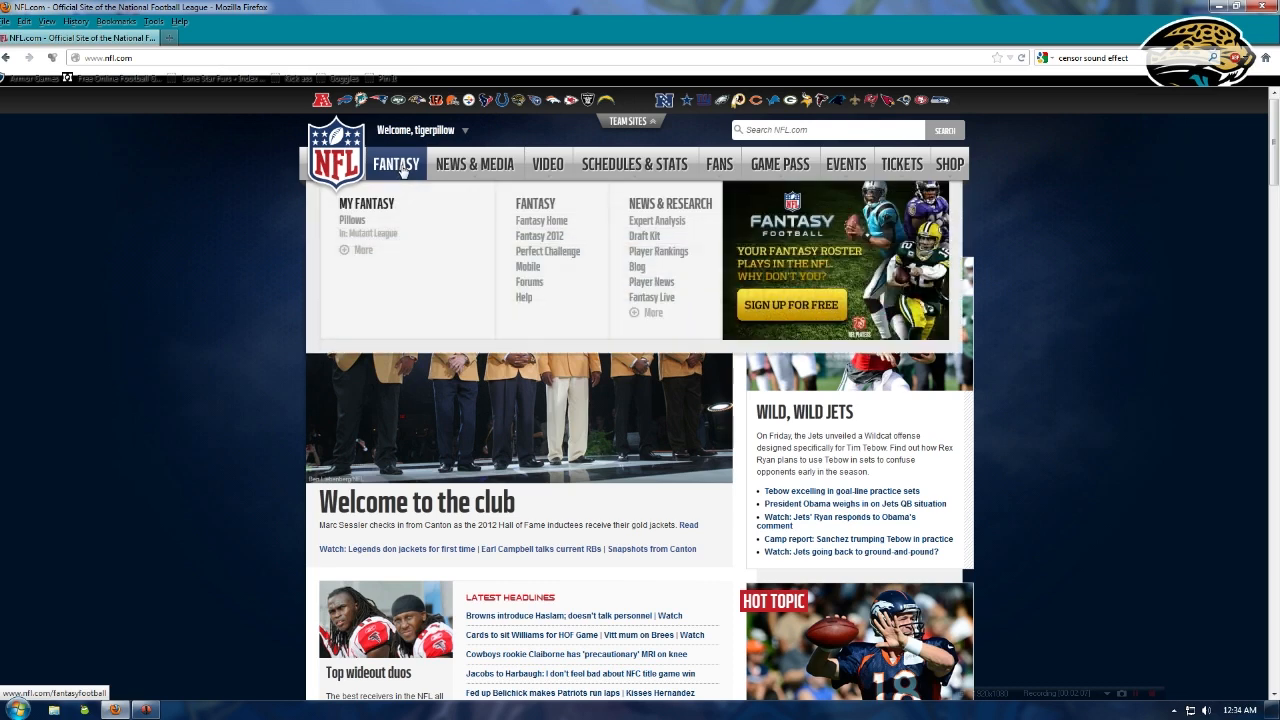
Go to the Fantasy Football area from the NFL.com header's Fantasy menu.
{"action": "left_click", "coordinate": [540, 220]}
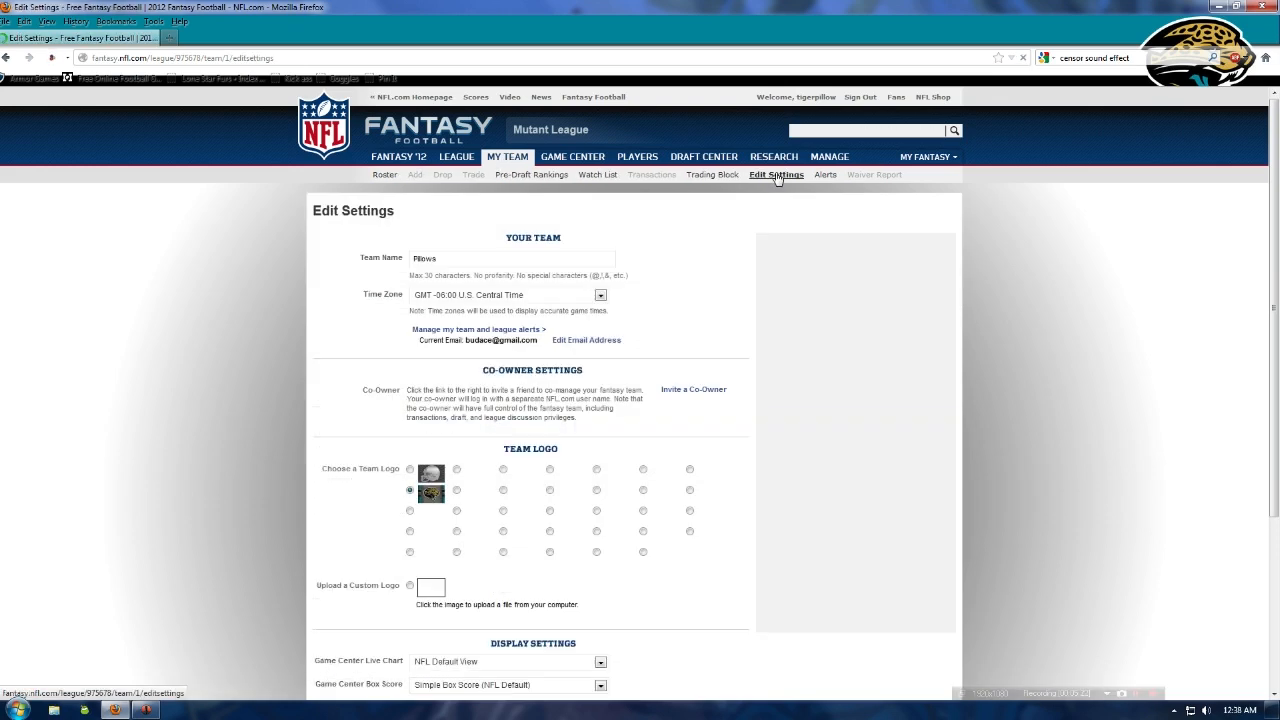
View the team's logo settings, then head to the team's Pre-Draft Rankings page.
{"action": "left_click", "coordinate": [430, 588]}
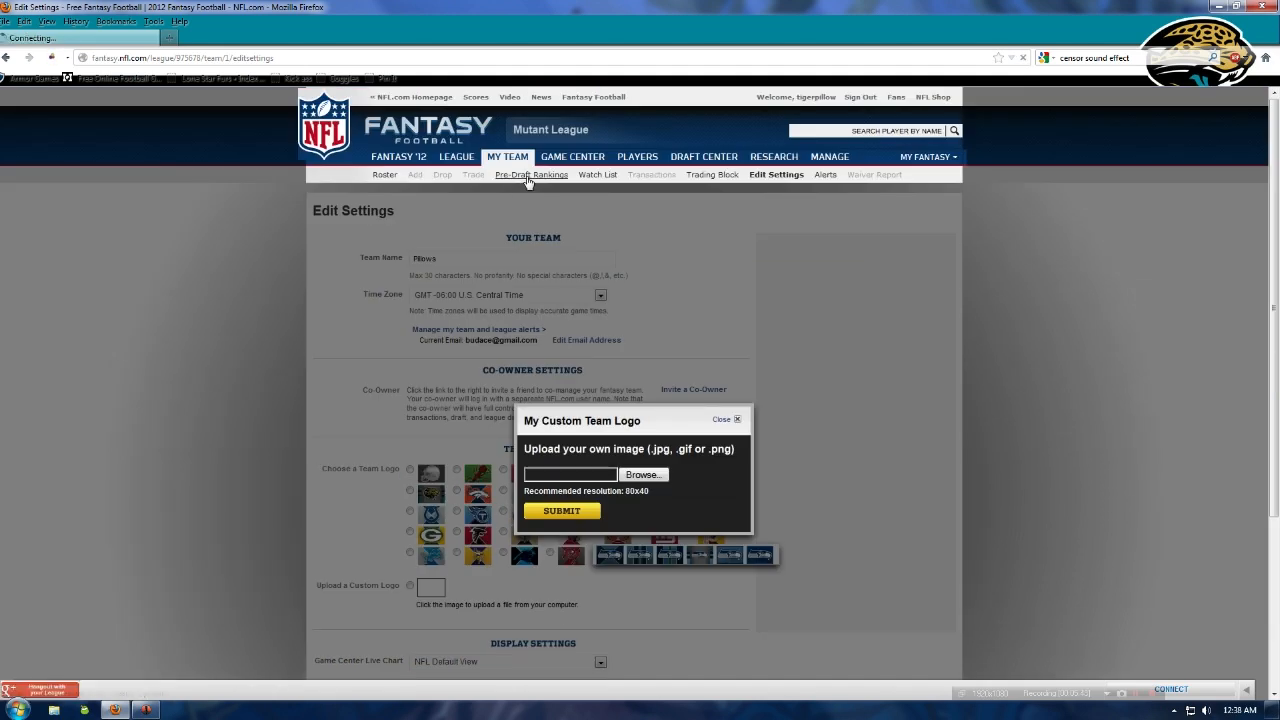
{"action": "left_click", "coordinate": [536, 174]}
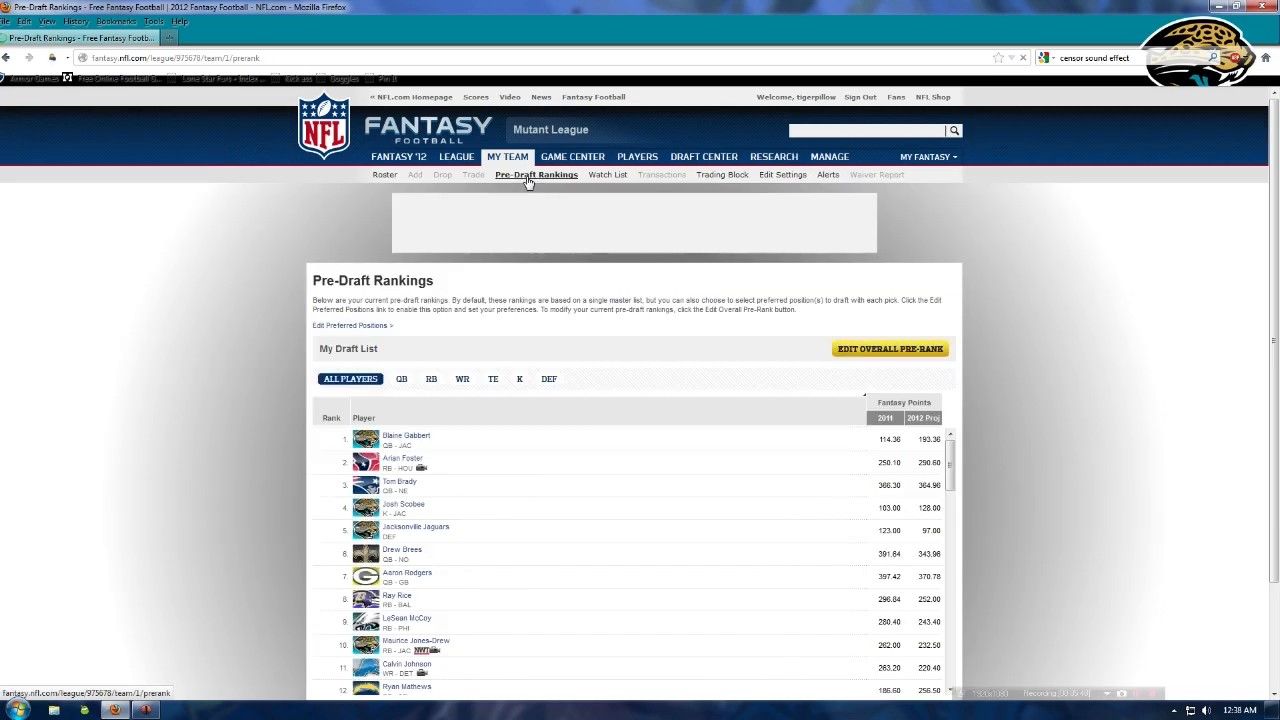
Start editing the team's overall pre-draft ranking via Edit Overall Pre-Rank.
{"action": "scroll", "scroll_direction": "down", "scroll_amount": 3}
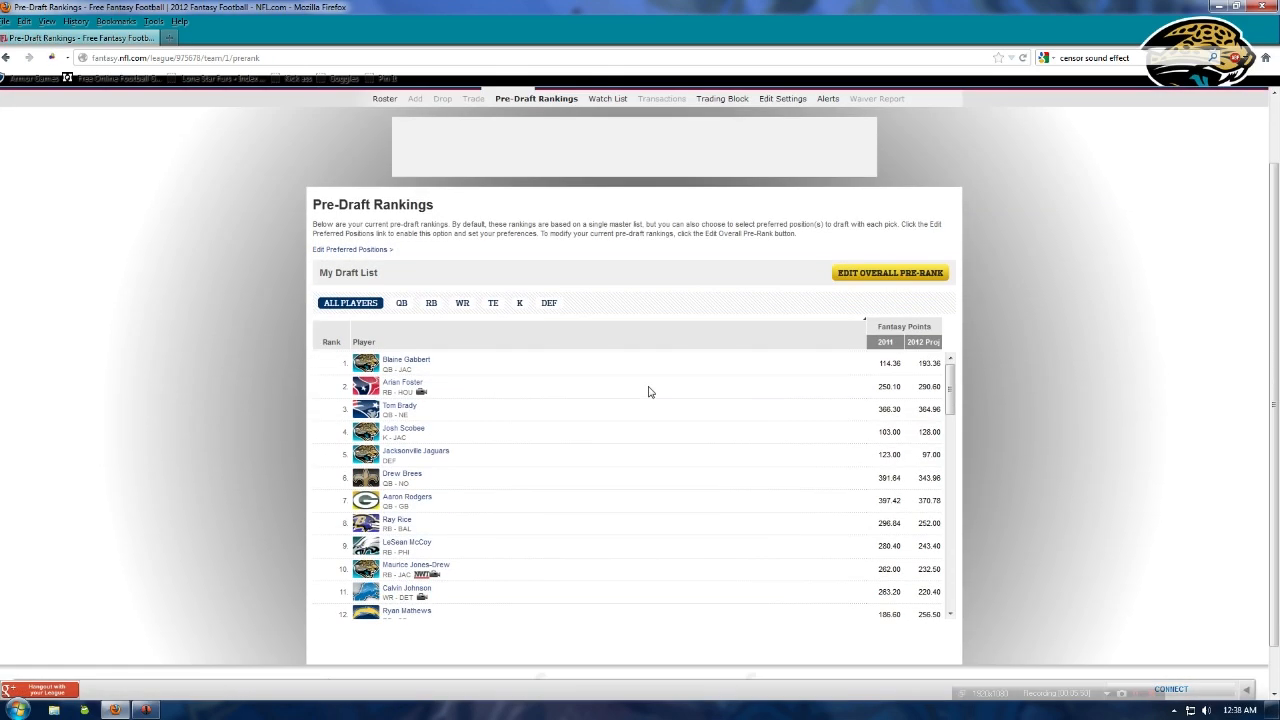
{"action": "left_click", "coordinate": [888, 272]}
{"action": "type", "text": "arian"}
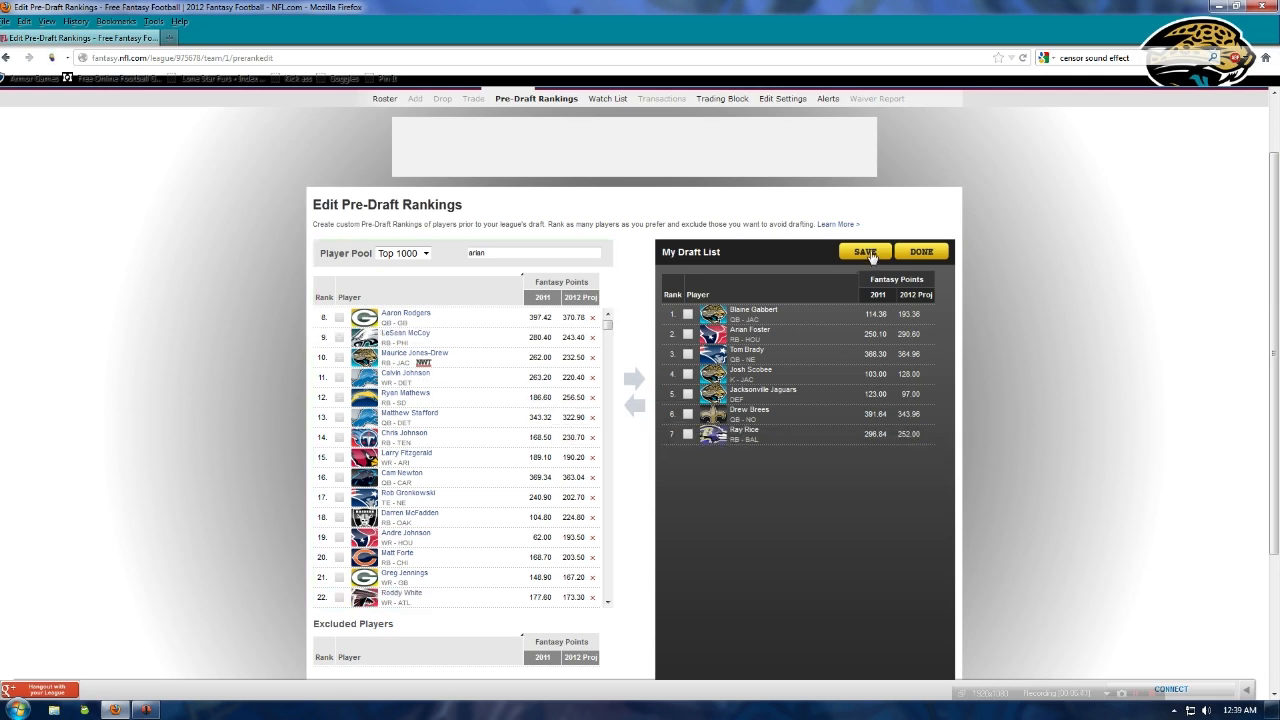
Save the reordered My Draft List as the team's custom pre-draft rankings.
{"action": "left_click", "coordinate": [864, 252]}
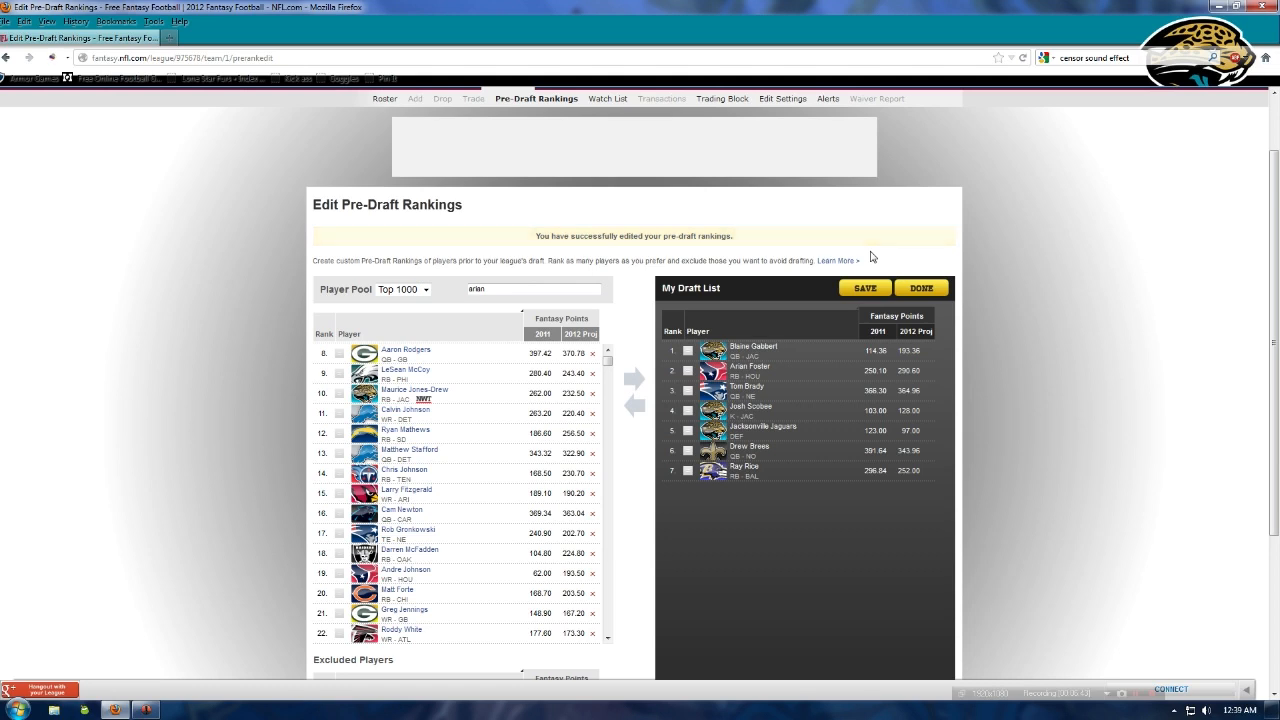